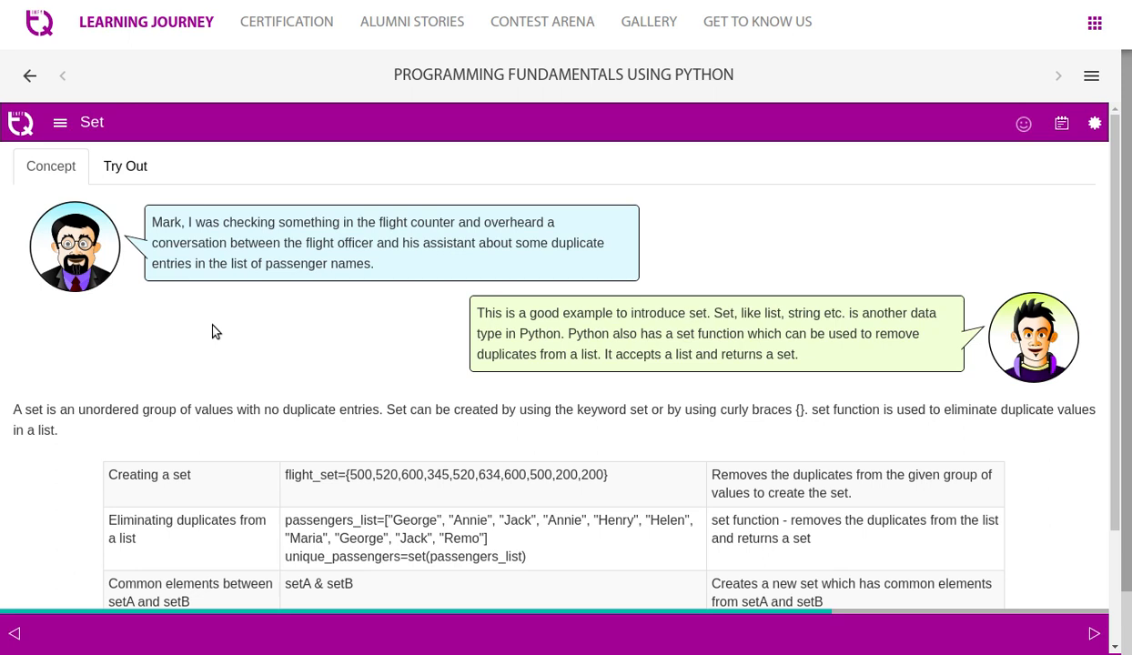
# Mark the repeated name Annie in the passenger list, then switch to the Try Out exercise.
pyautogui.scroll(-3)
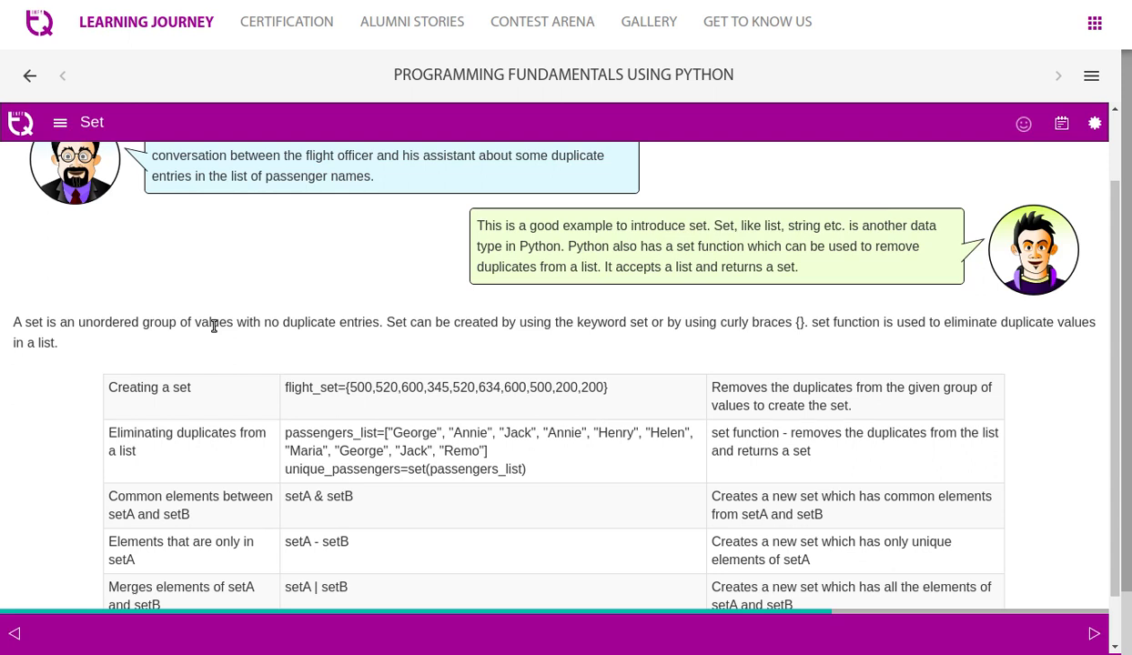
pyautogui.scroll(-3)
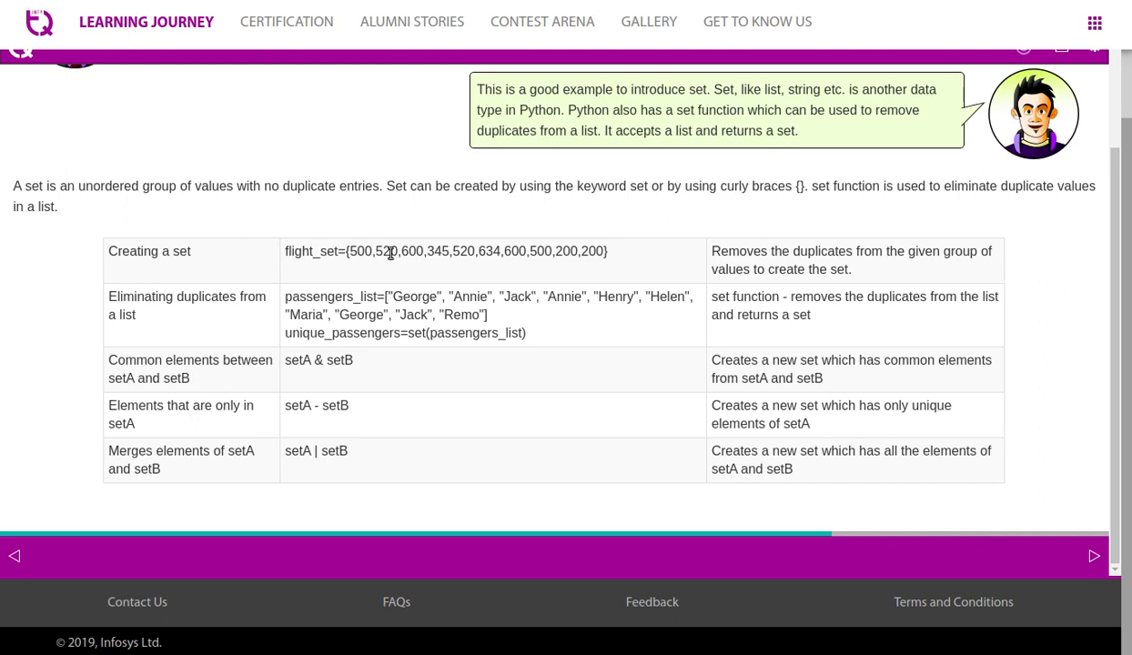
pyautogui.moveTo(418, 246)
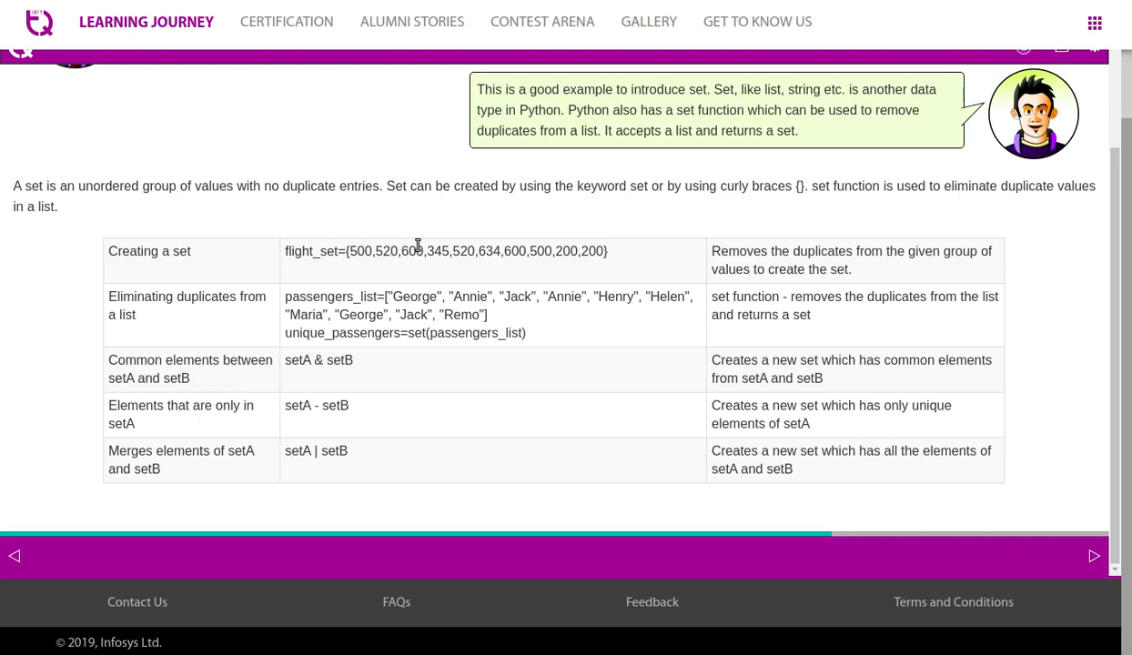
pyautogui.moveTo(389, 253)
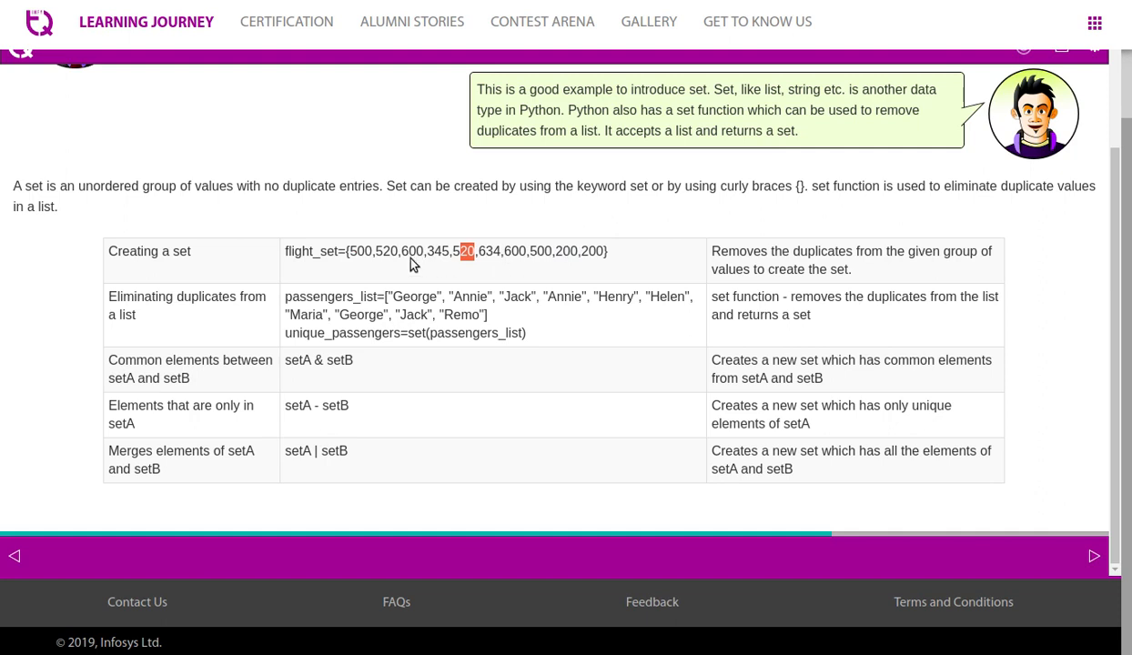
pyautogui.moveTo(800, 293)
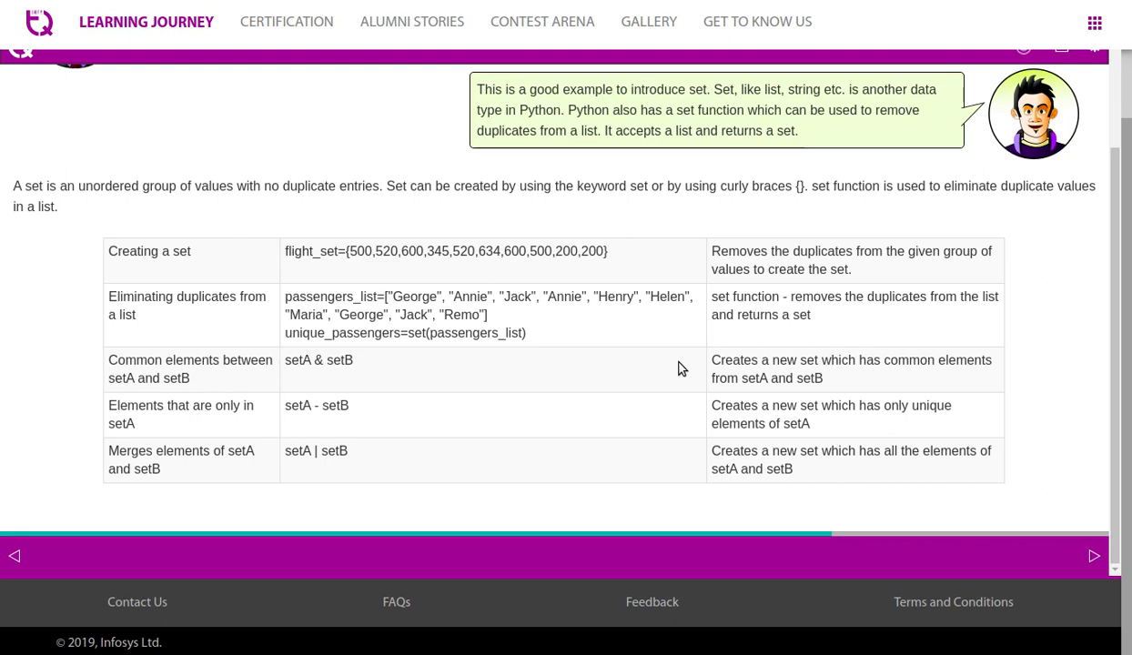
pyautogui.moveTo(344, 292)
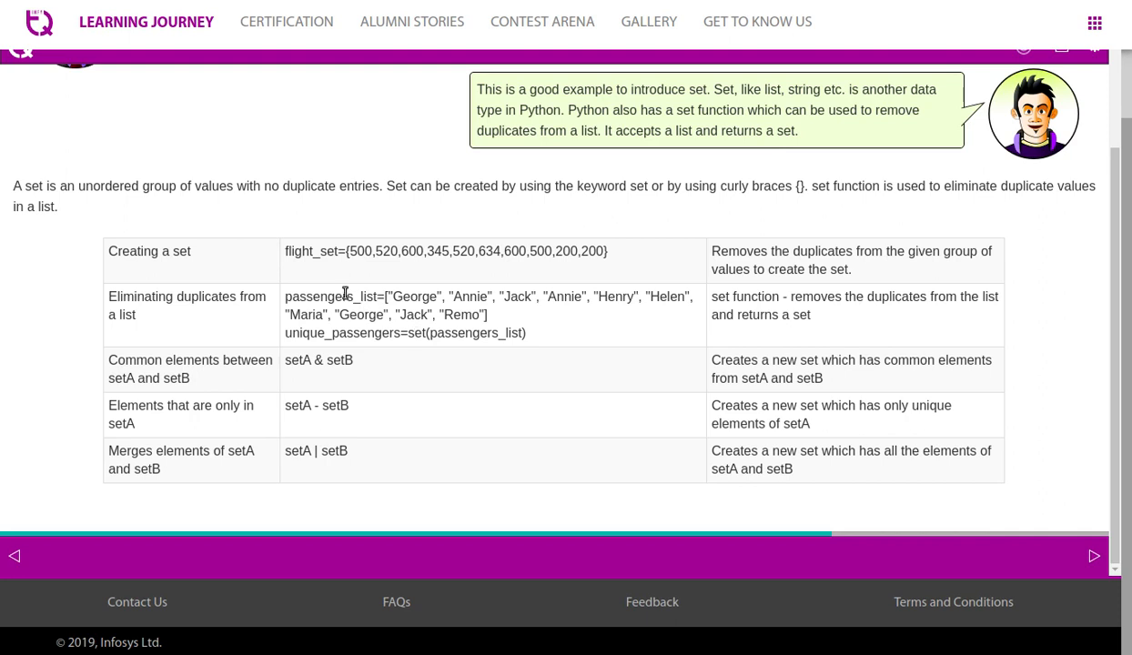
pyautogui.moveTo(316, 355)
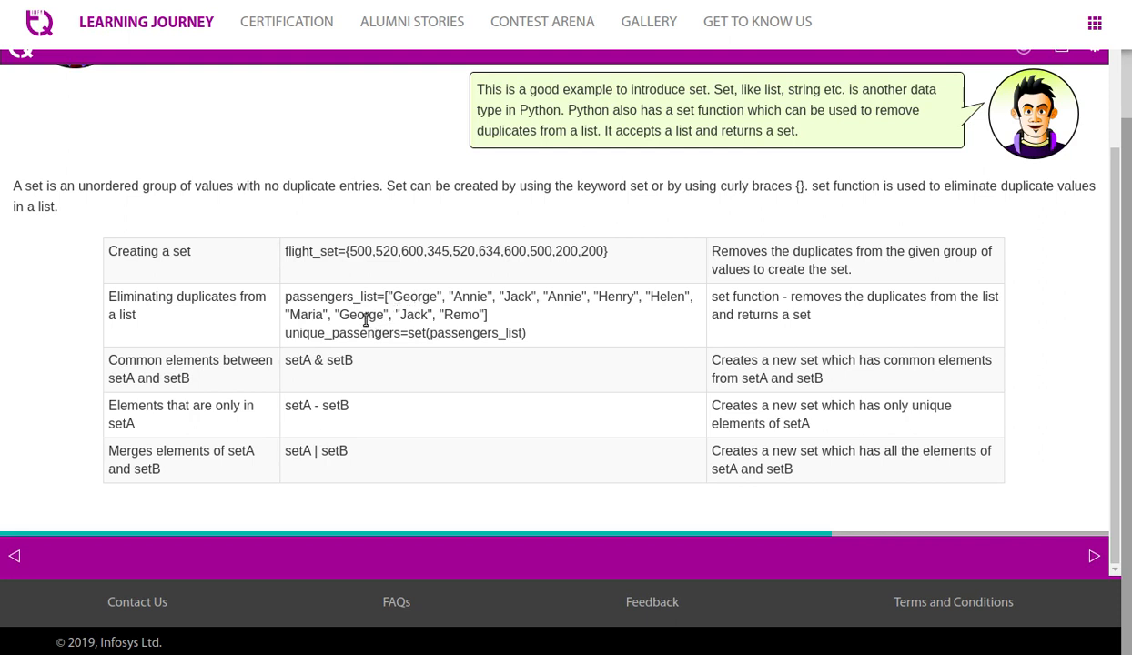
pyautogui.doubleClick(362, 314)
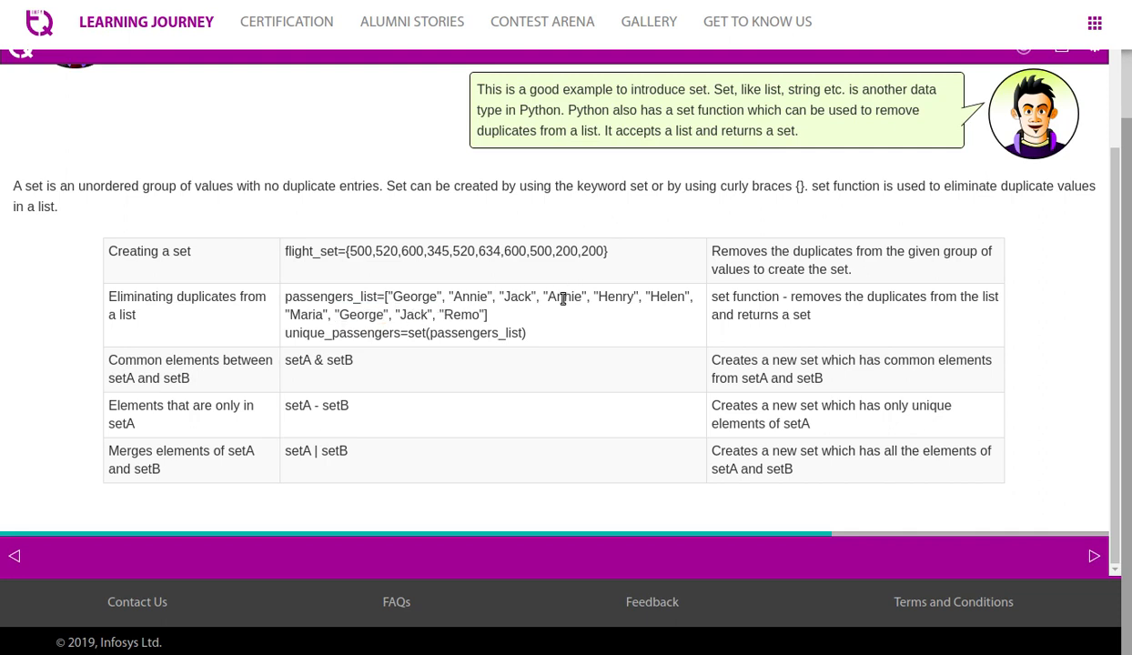
pyautogui.doubleClick(564, 297)
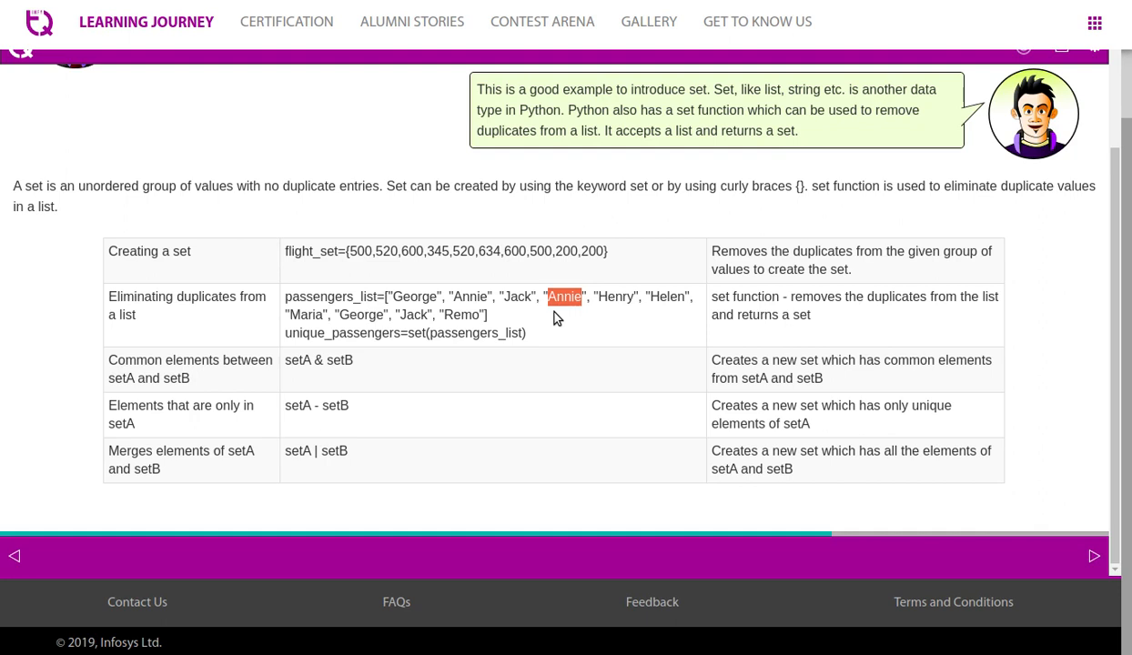
pyautogui.moveTo(450, 408)
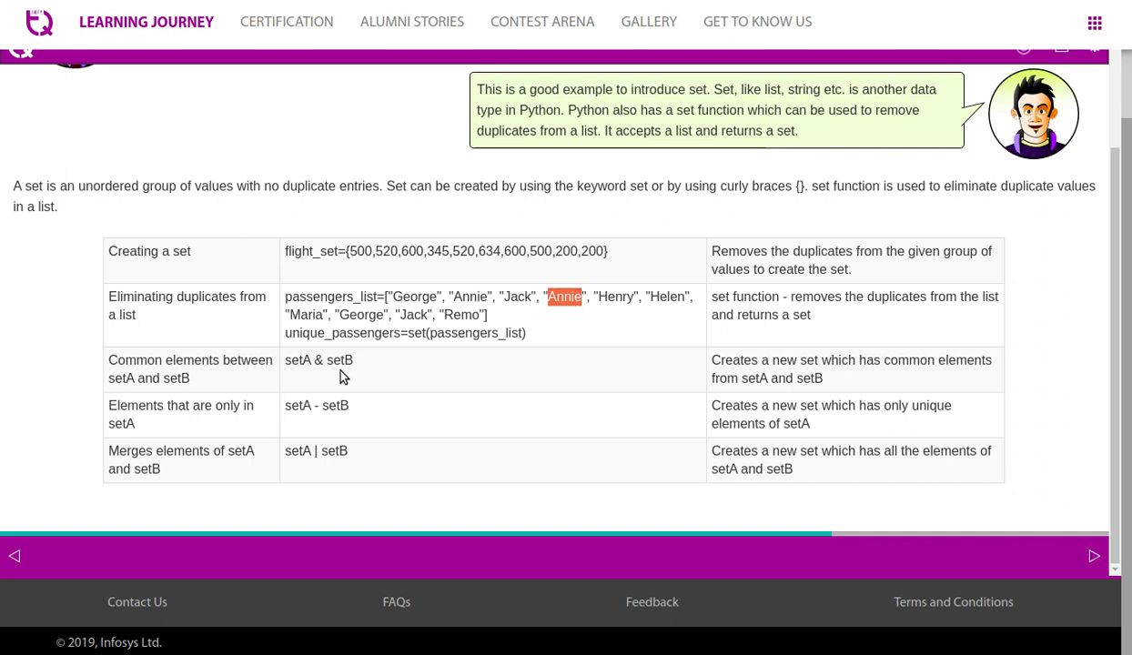
pyautogui.moveTo(497, 480)
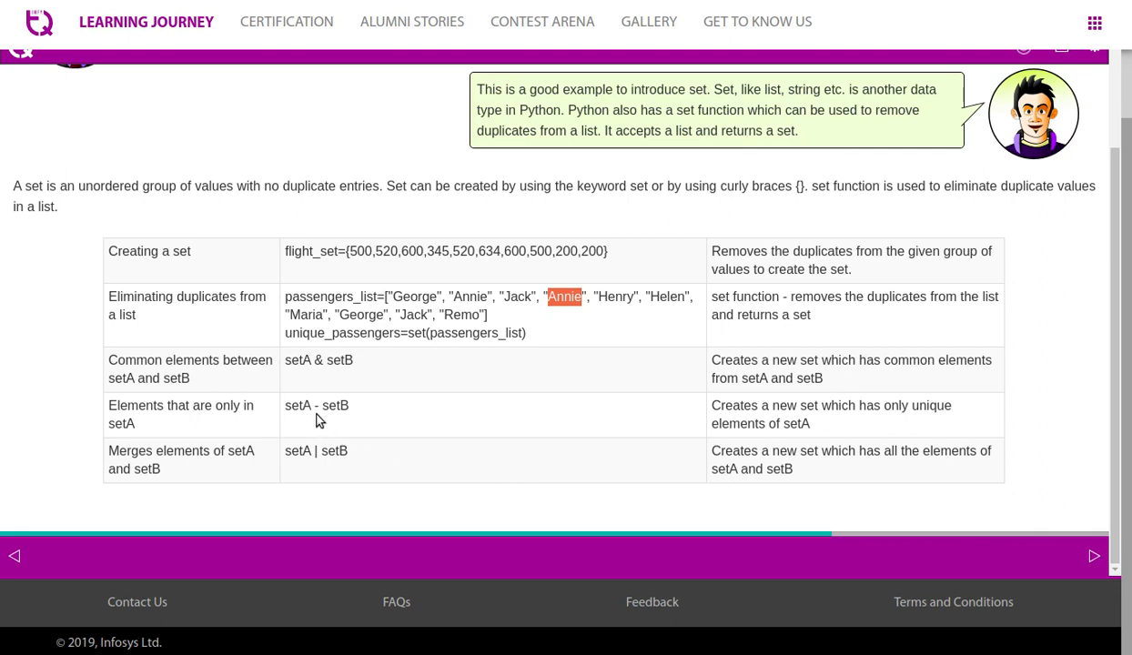
pyautogui.moveTo(714, 422)
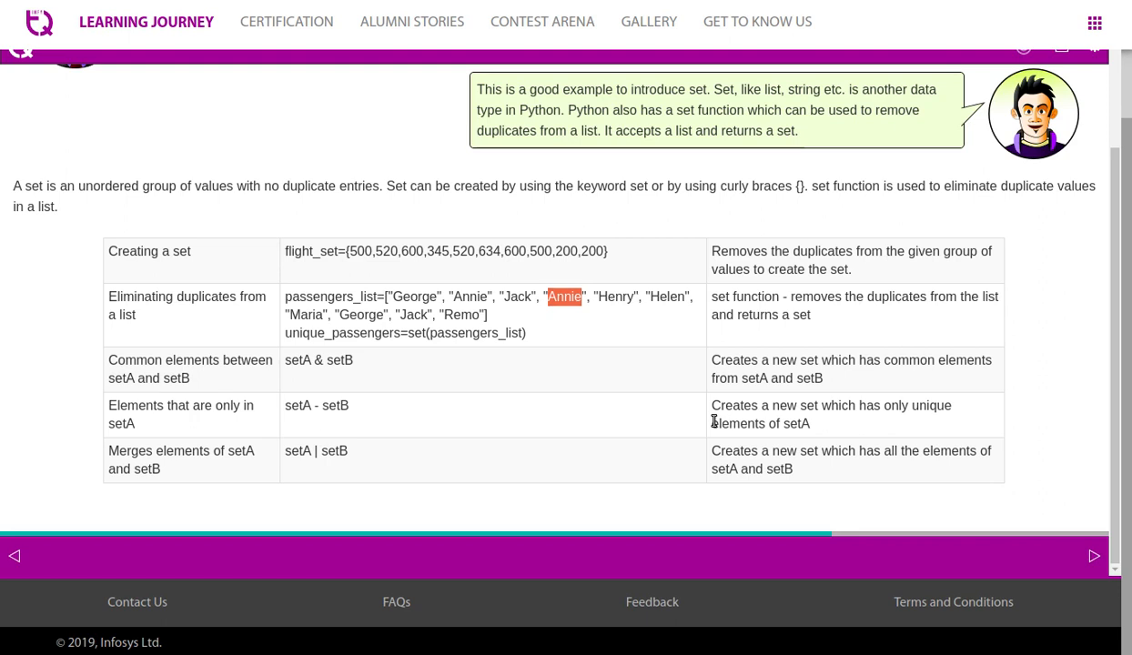
pyautogui.moveTo(314, 465)
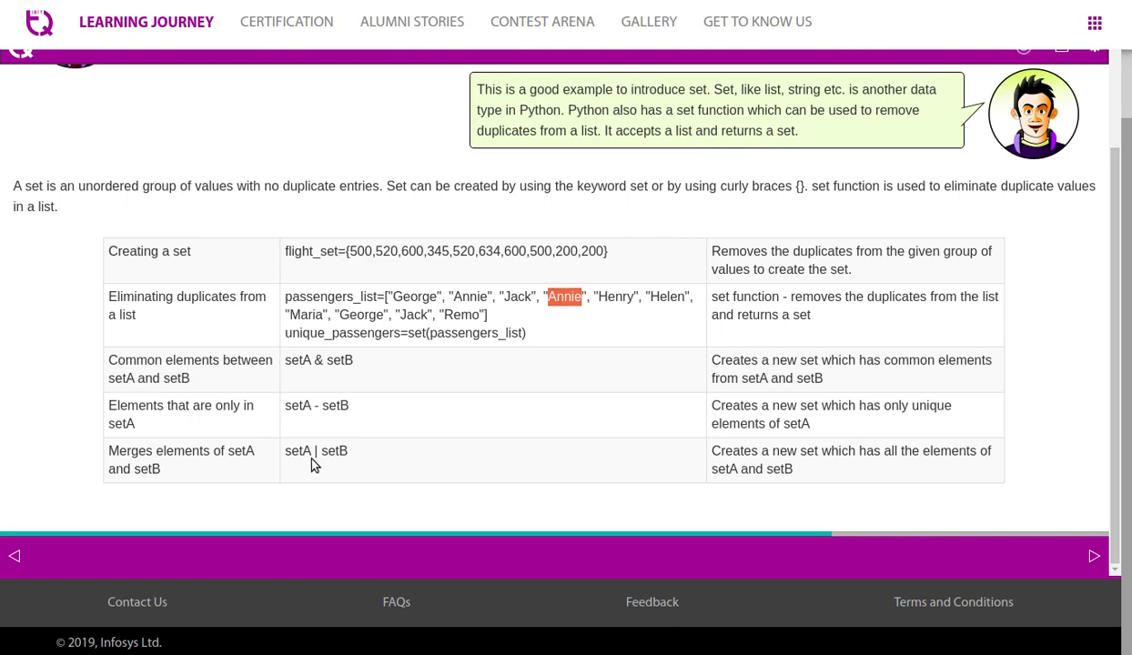
pyautogui.moveTo(826, 454)
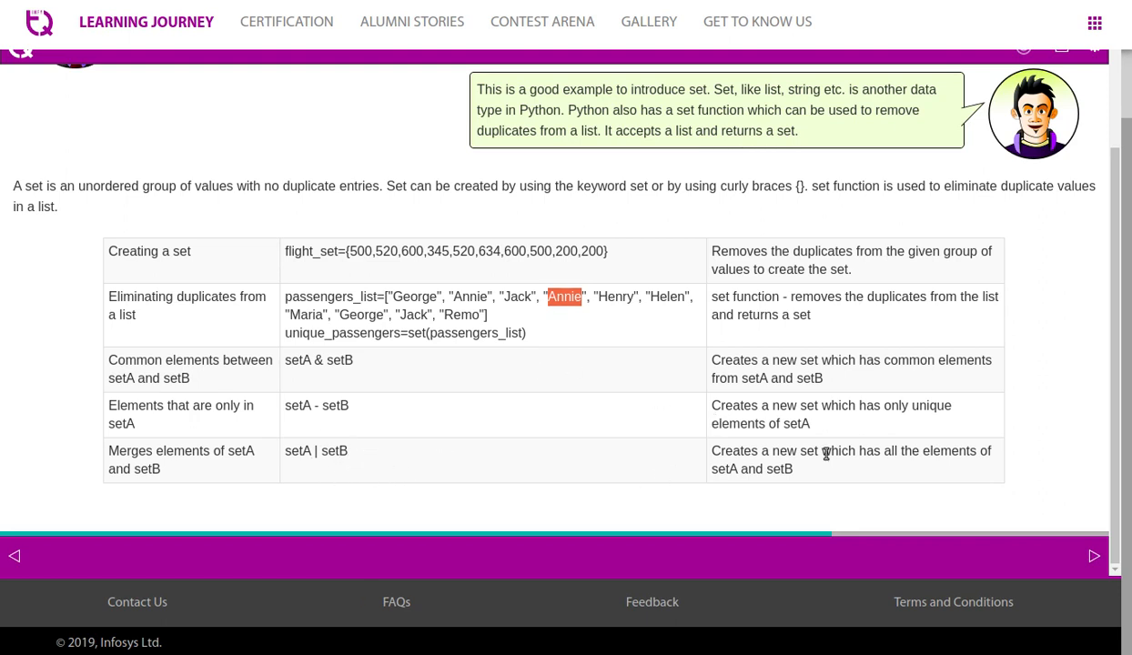
pyautogui.moveTo(893, 492)
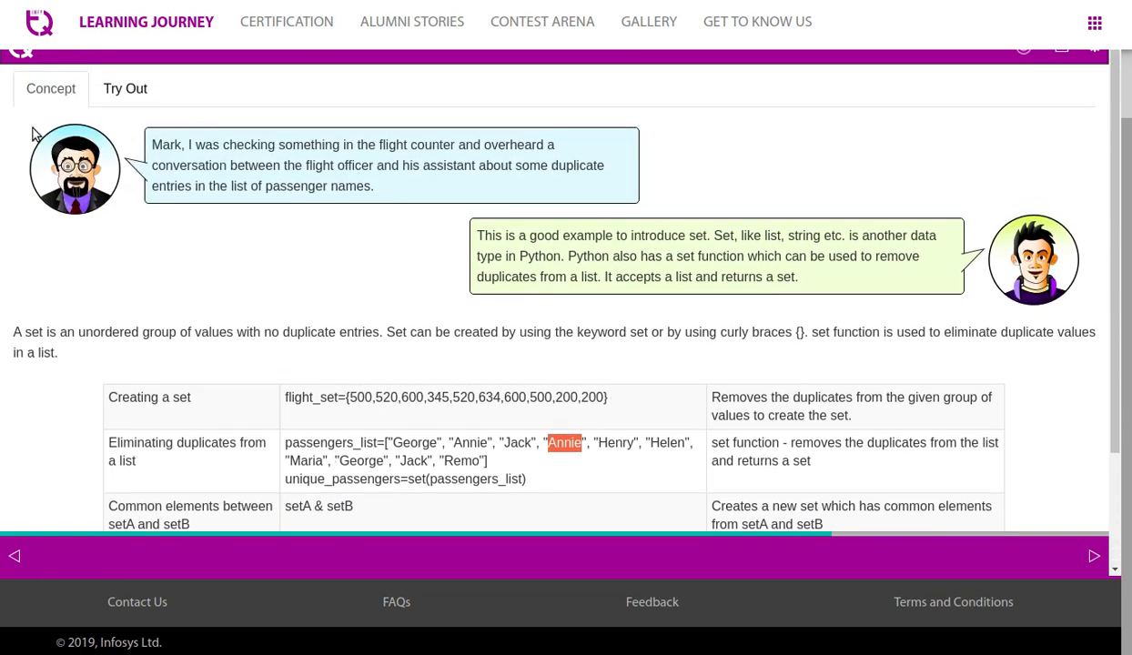
pyautogui.click(124, 89)
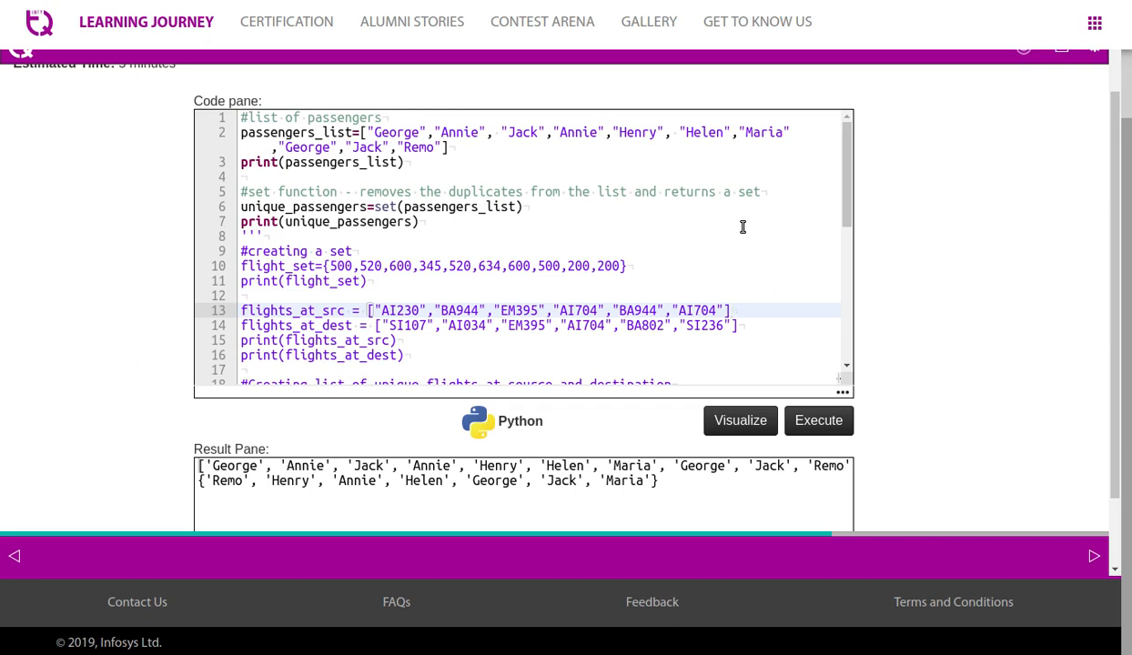
pyautogui.moveTo(346, 132)
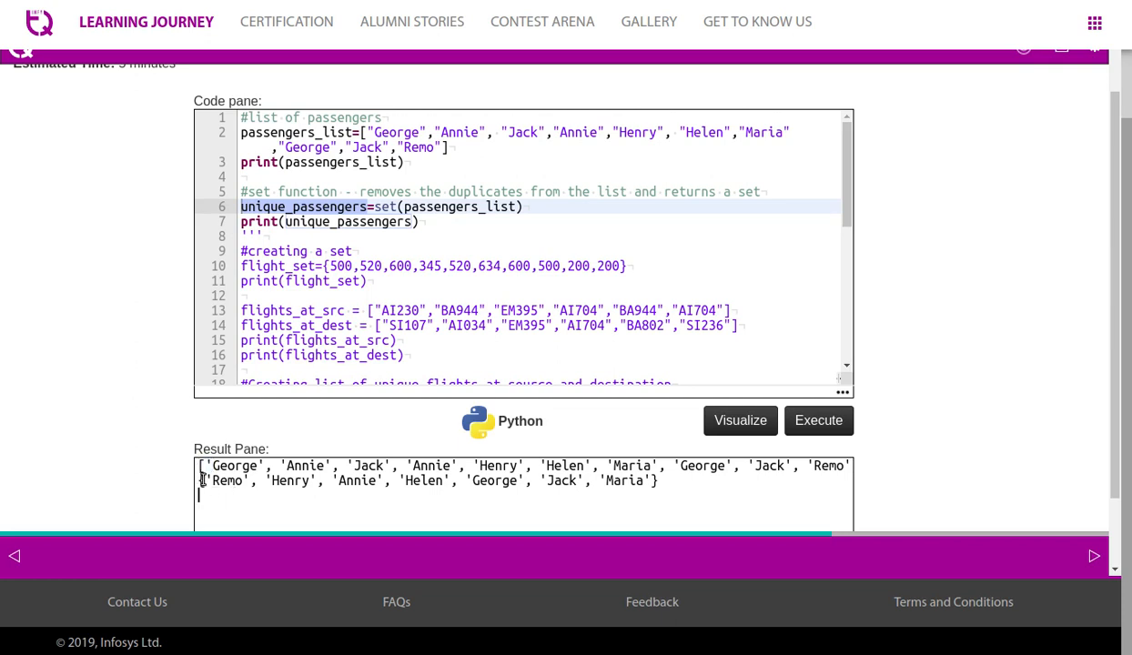
pyautogui.moveTo(742, 492)
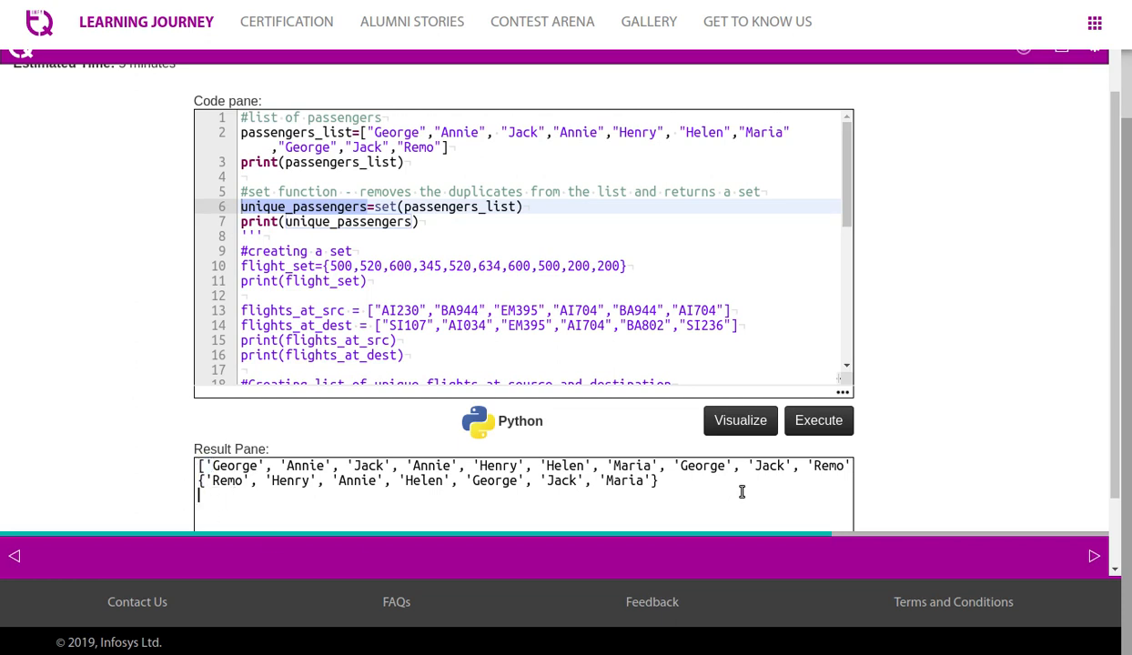
pyautogui.scroll(-3)
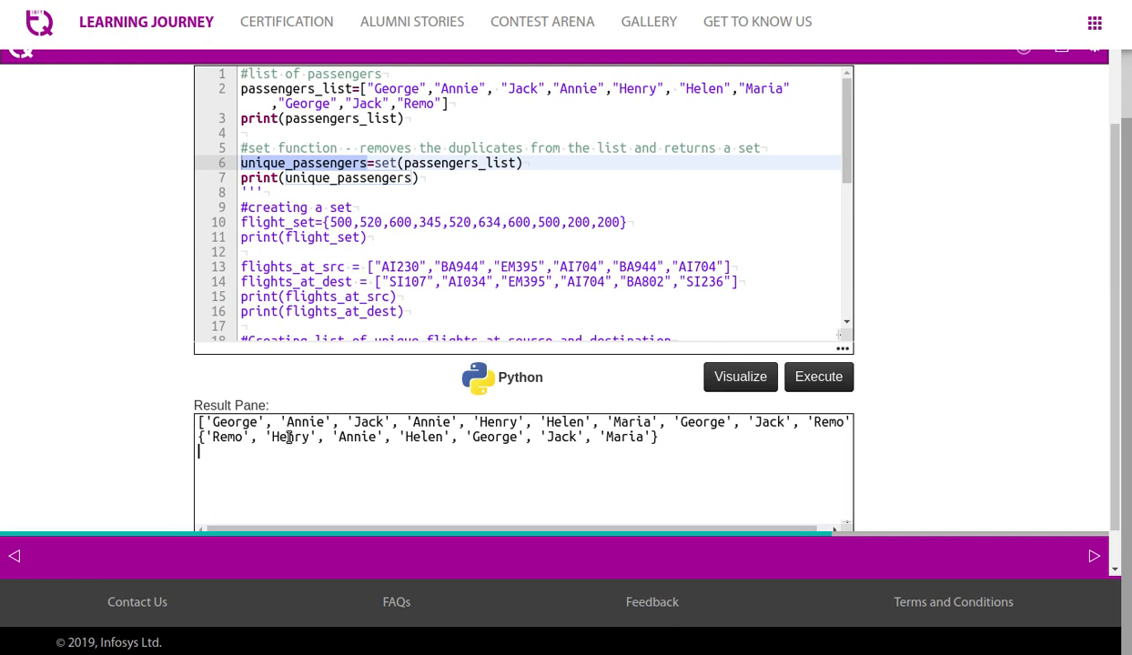
pyautogui.moveTo(513, 442)
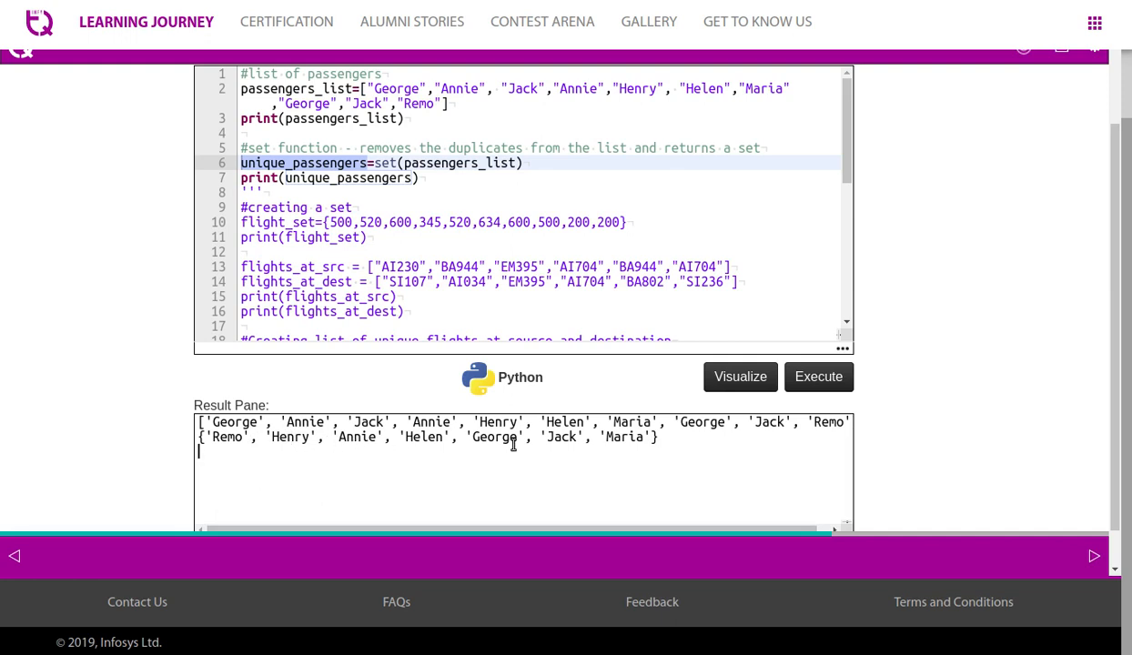
pyautogui.moveTo(637, 452)
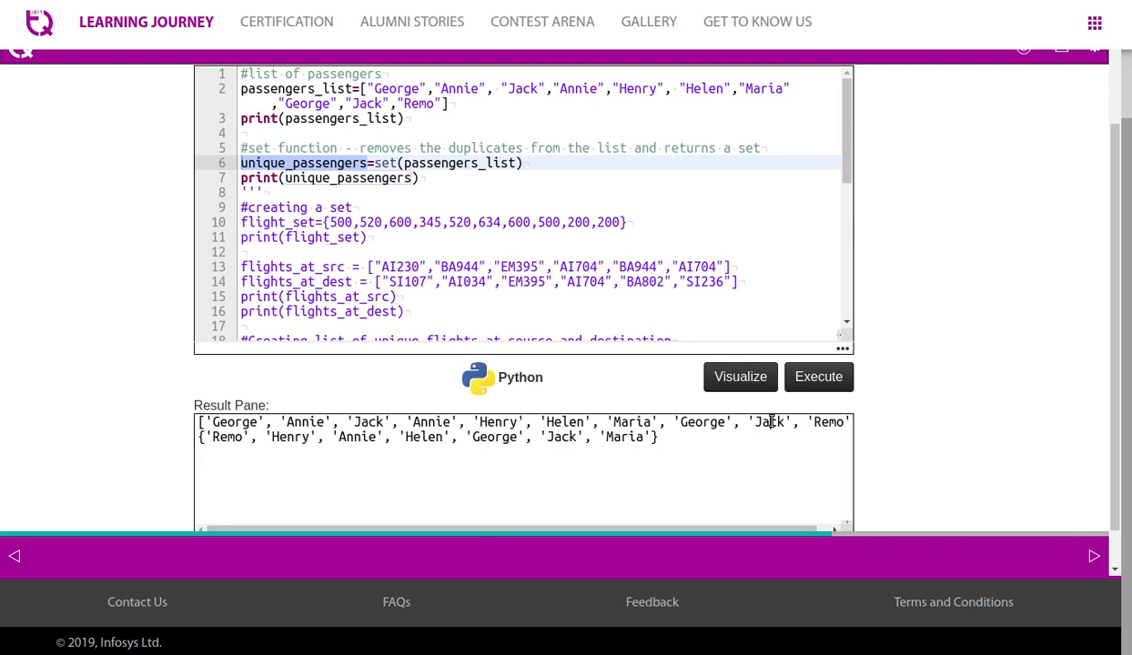
pyautogui.doubleClick(769, 421)
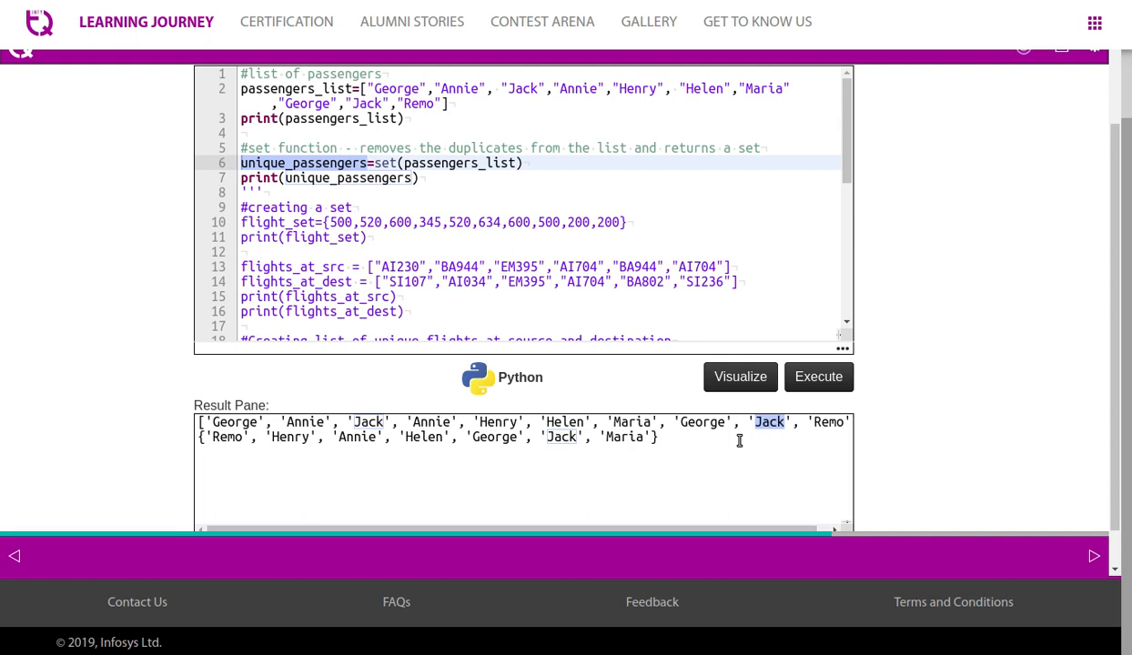
# Comment out the passenger prints and run, printing flight set {200, 520, 500, 600, 345, 634}.
pyautogui.click(499, 192)
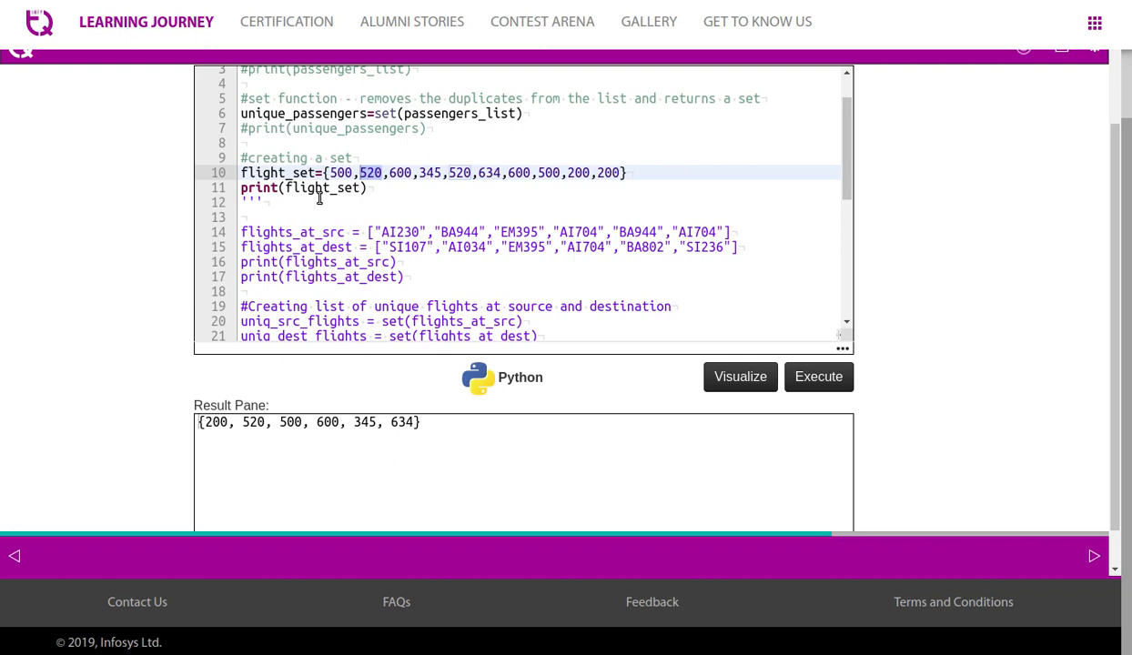
pyautogui.moveTo(353, 198)
pyautogui.write("'''")
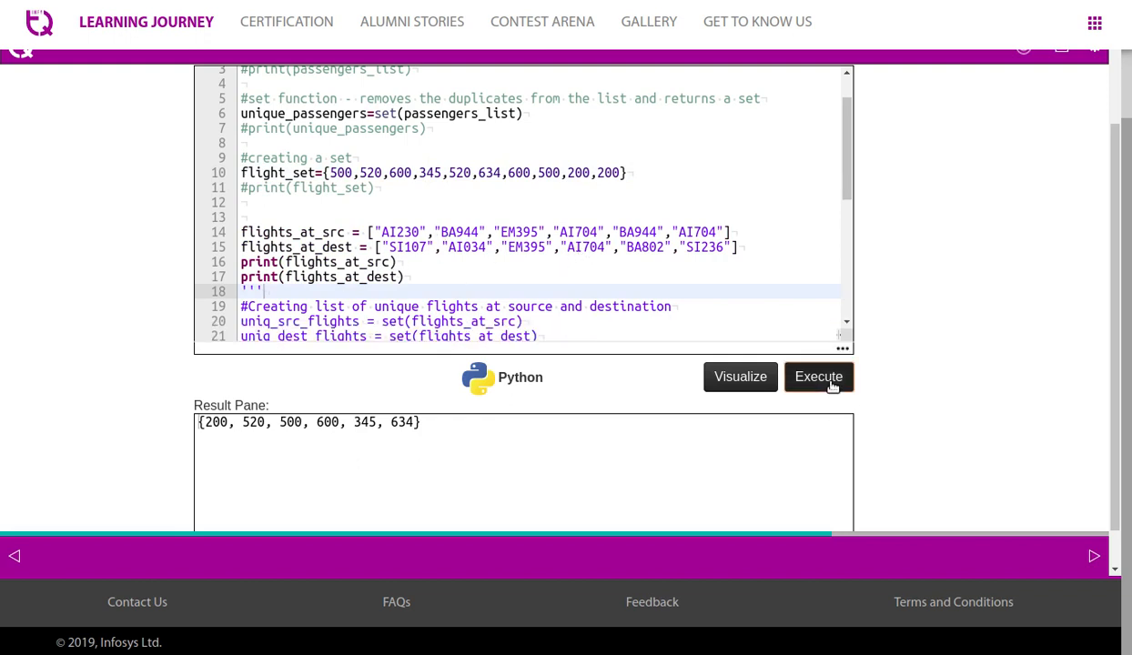
pyautogui.click(817, 376)
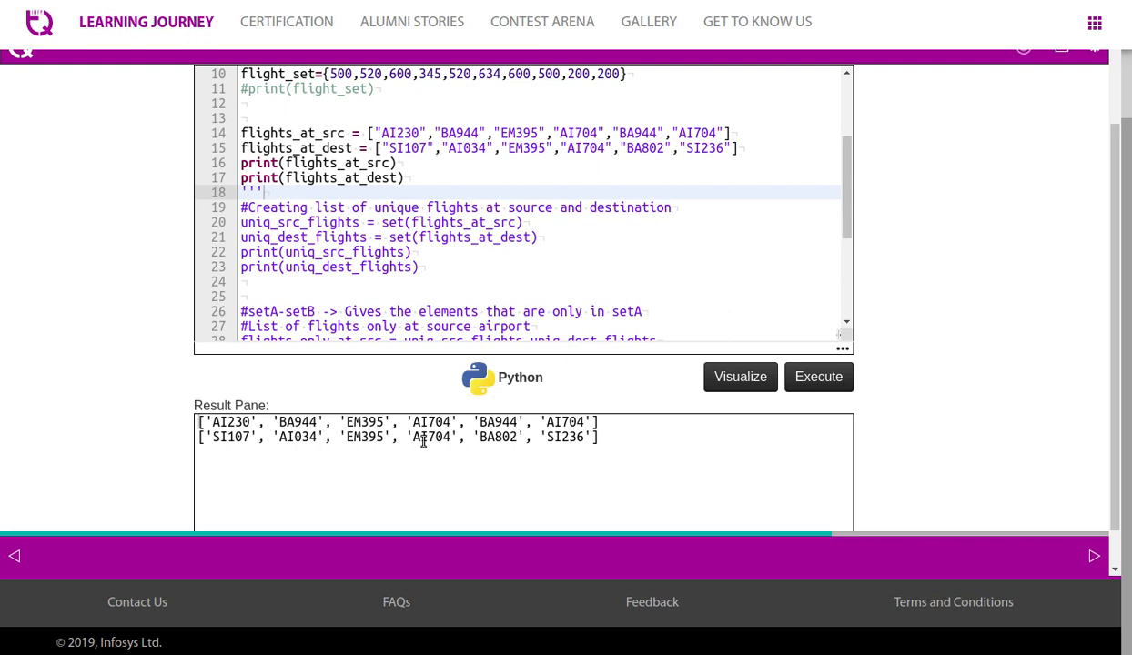
# Highlight the repeated BA944 in the printed flight lists.
pyautogui.doubleClick(430, 421)
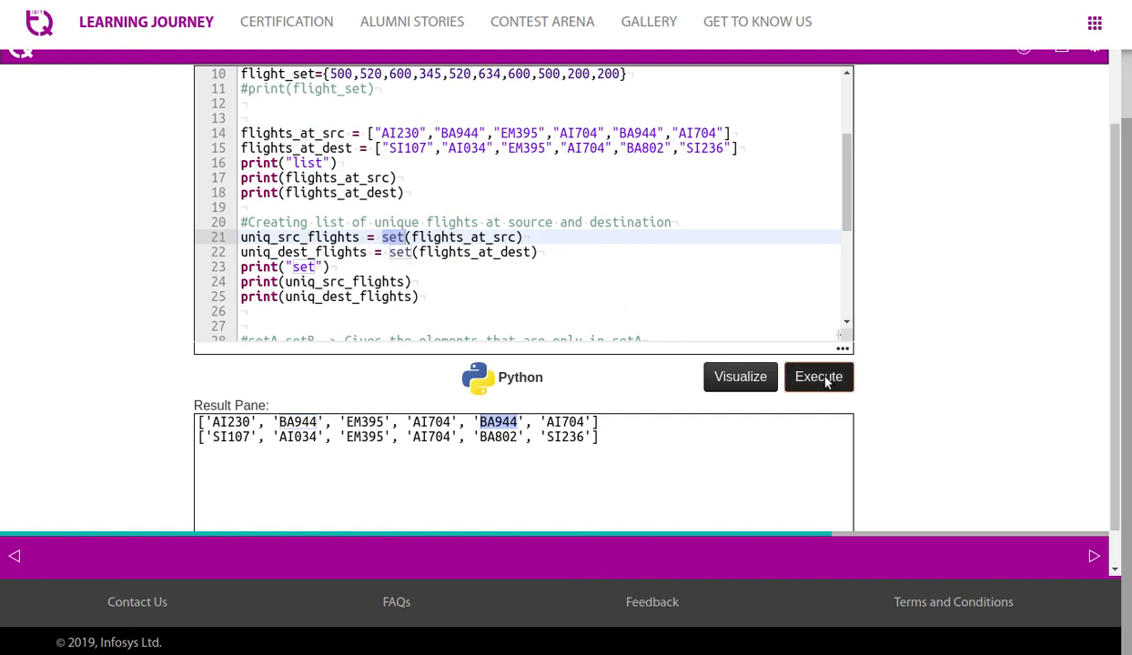
# Run the code to print the labelled flight lists and their deduplicated sets.
pyautogui.click(818, 376)
pyautogui.write("'''")
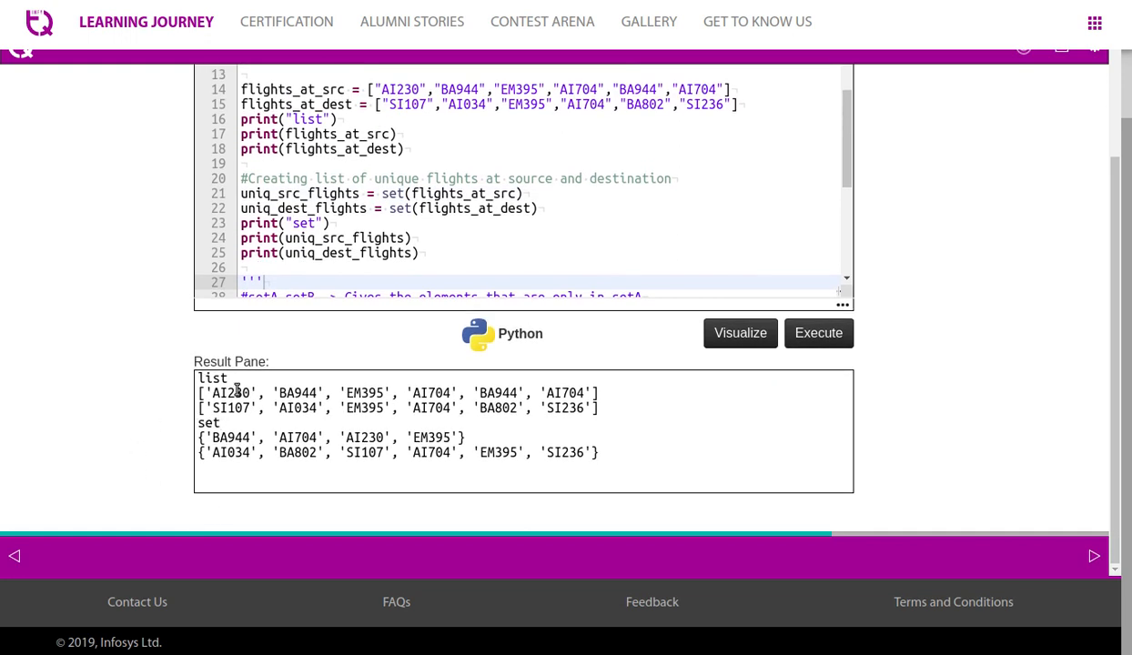
pyautogui.moveTo(292, 471)
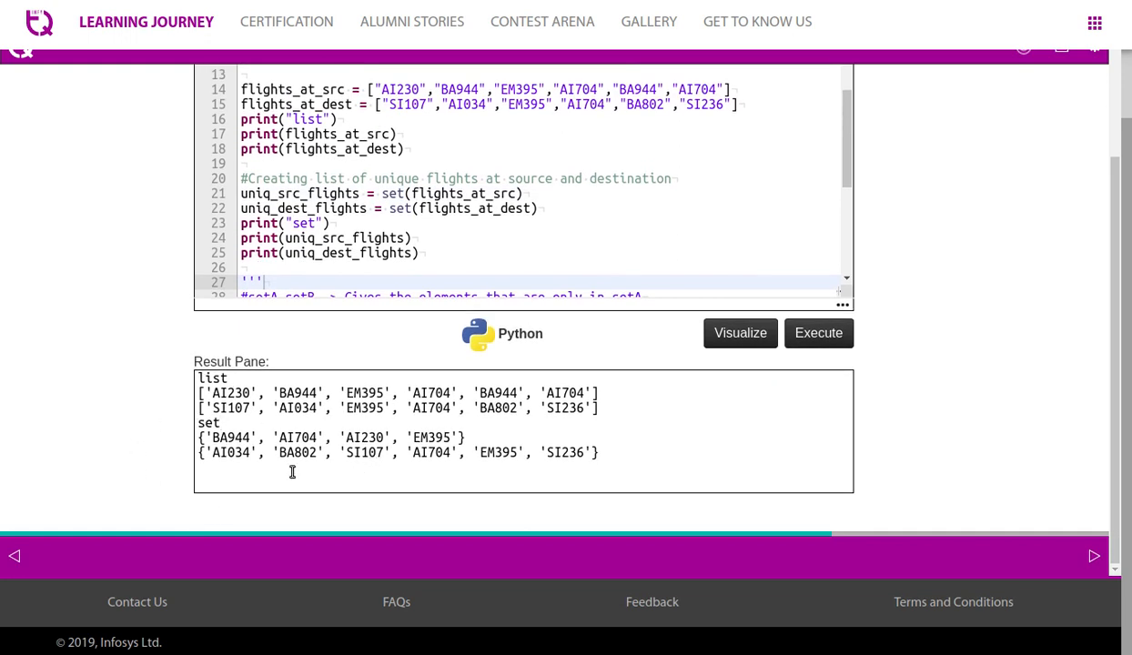
pyautogui.moveTo(472, 419)
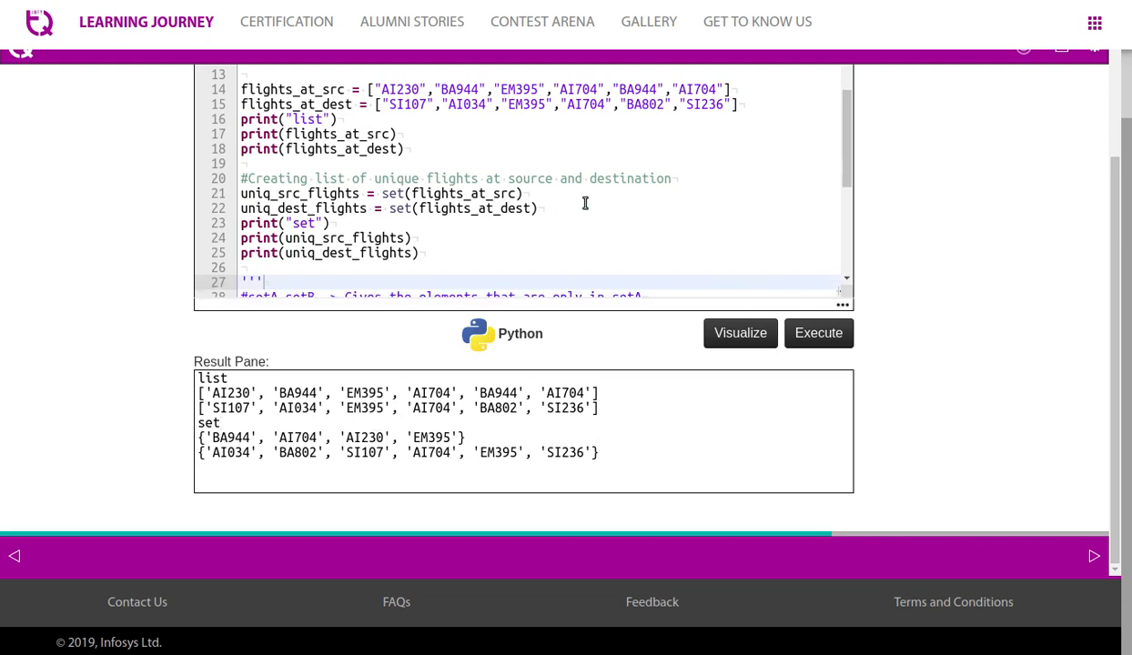
pyautogui.moveTo(574, 240)
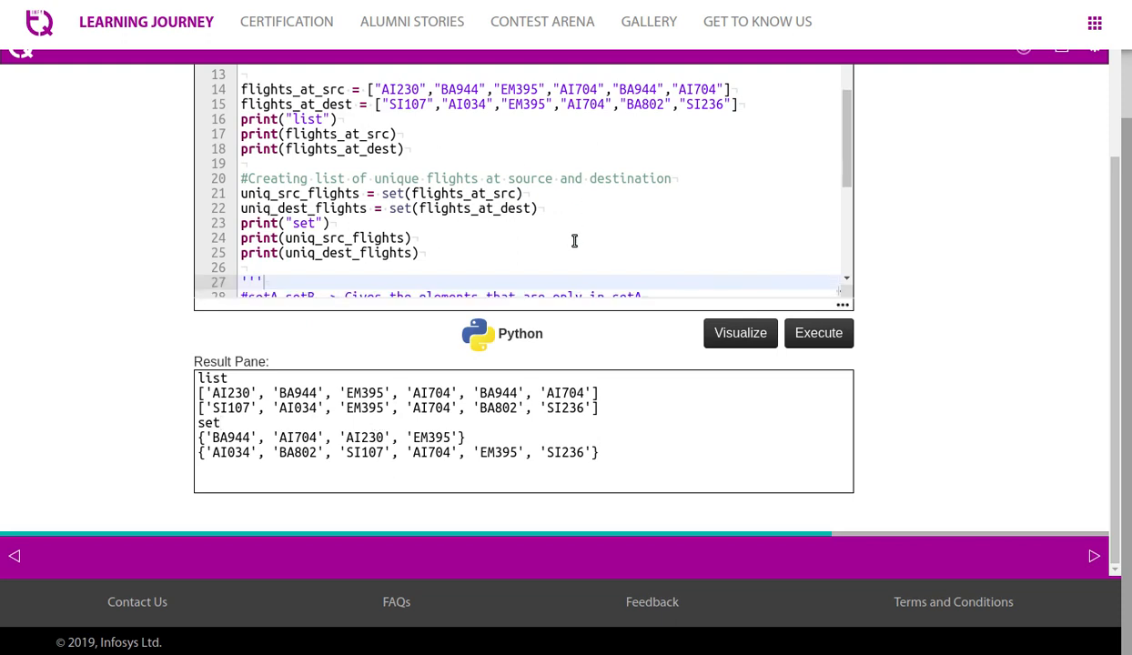
# Run the source-minus-destination set difference, printing {'AI230', 'BA944'}.
pyautogui.scroll(-3)
pyautogui.write("'''")
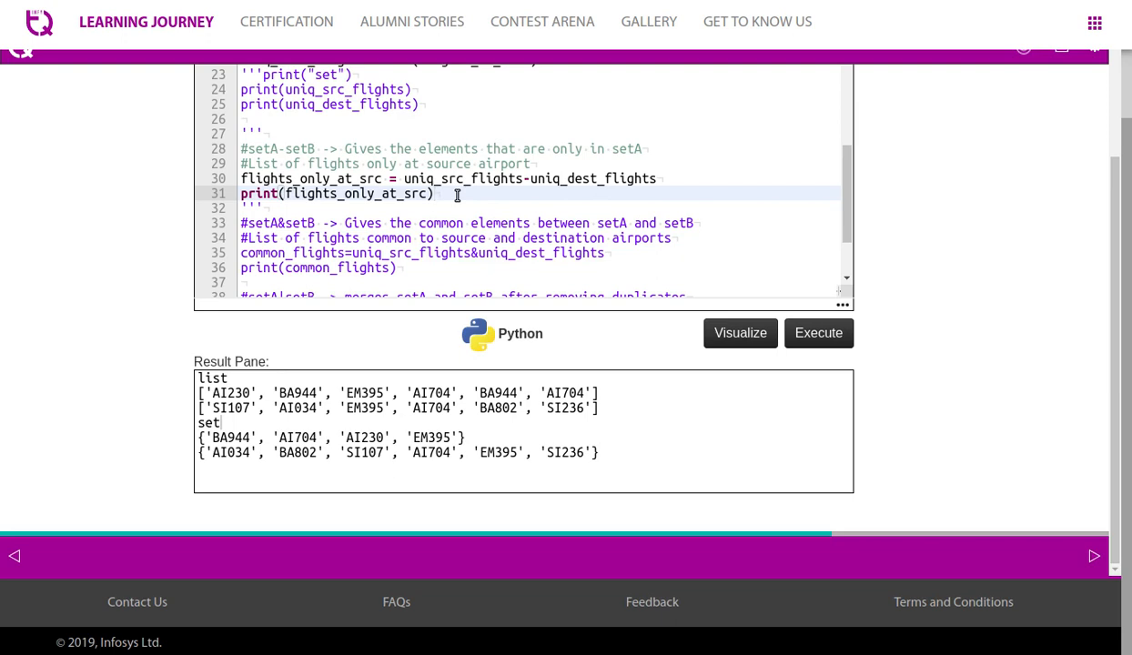
pyautogui.moveTo(466, 185)
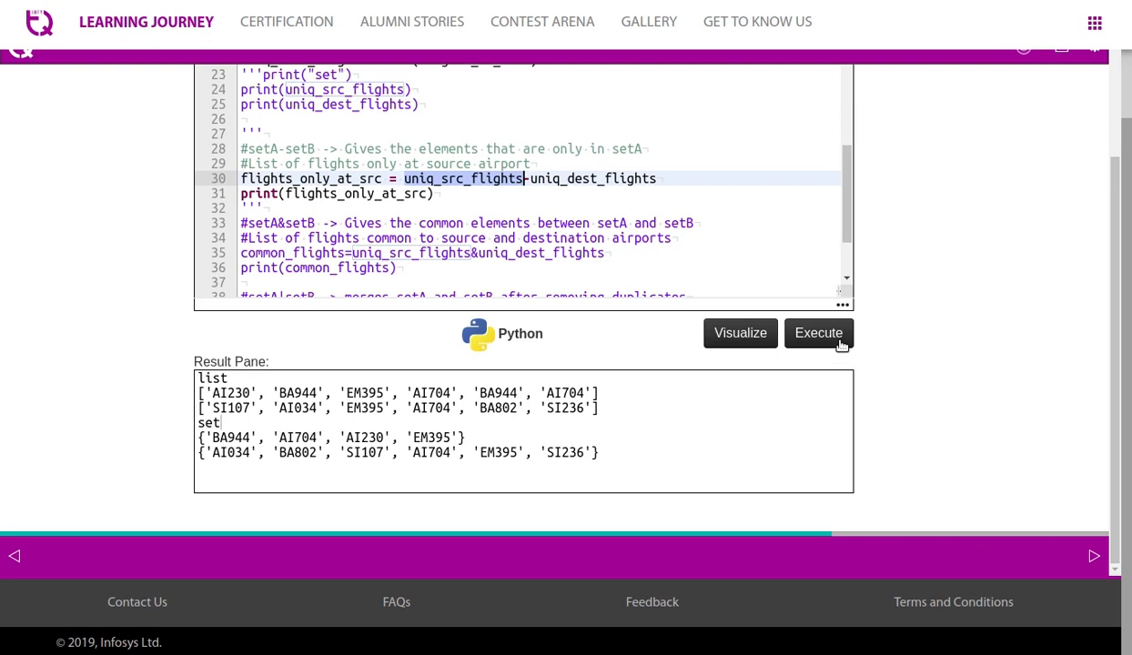
pyautogui.click(816, 333)
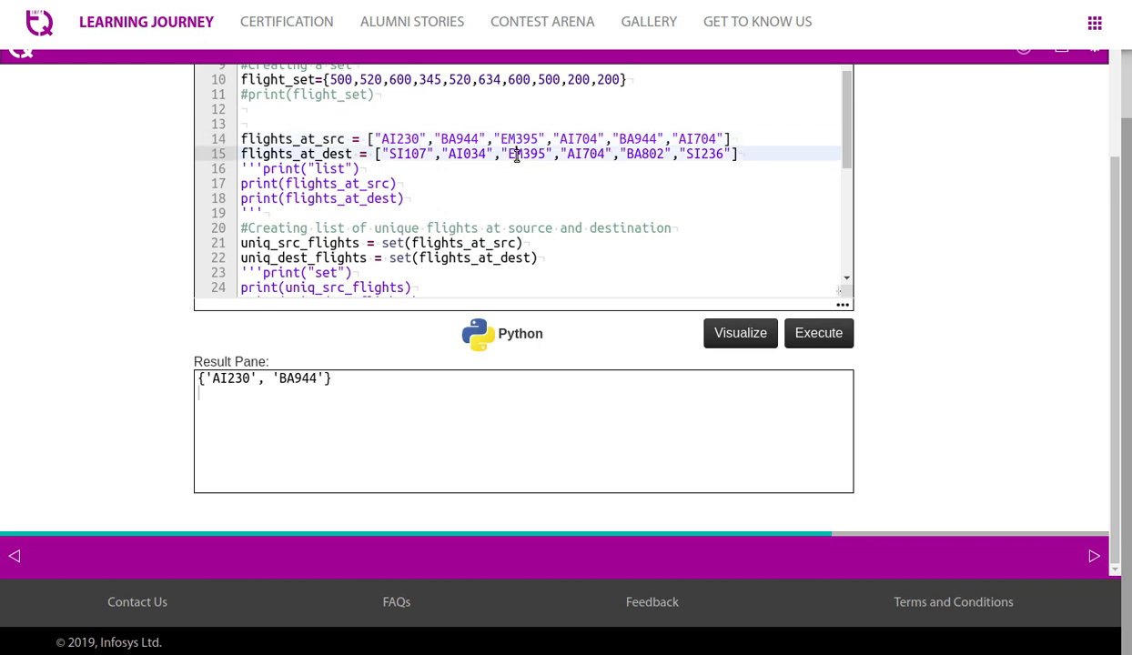
pyautogui.scroll(-3)
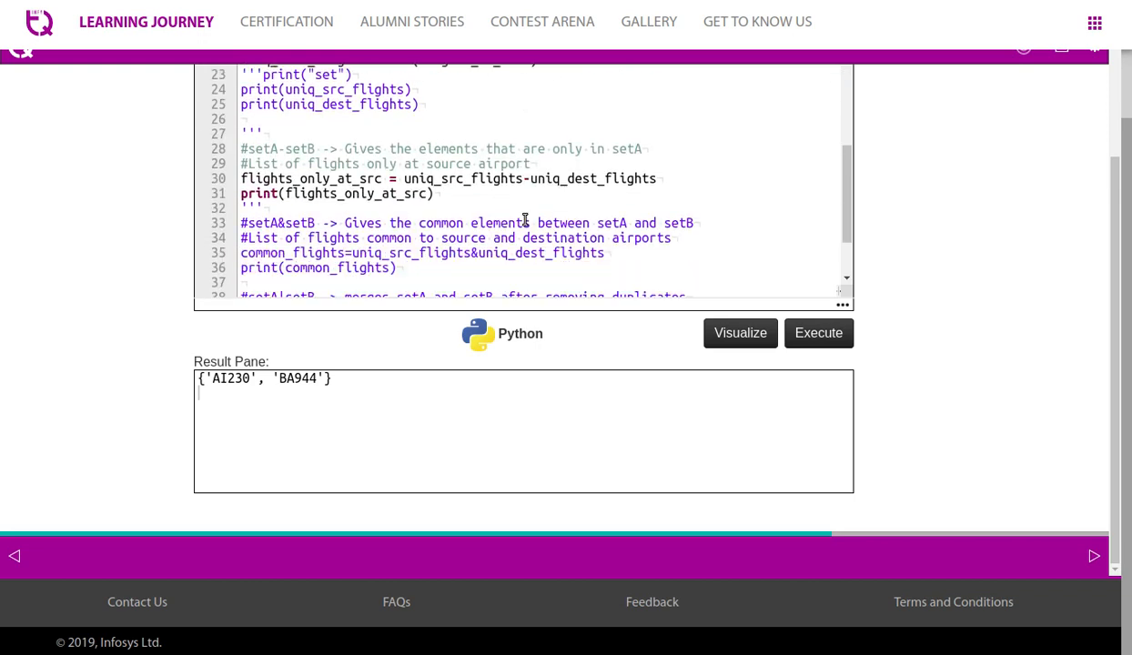
# Run the intersection printing {'AI704', 'EM395'}, then locate EM395 in the source flight list.
pyautogui.scroll(-3)
pyautogui.write('#')
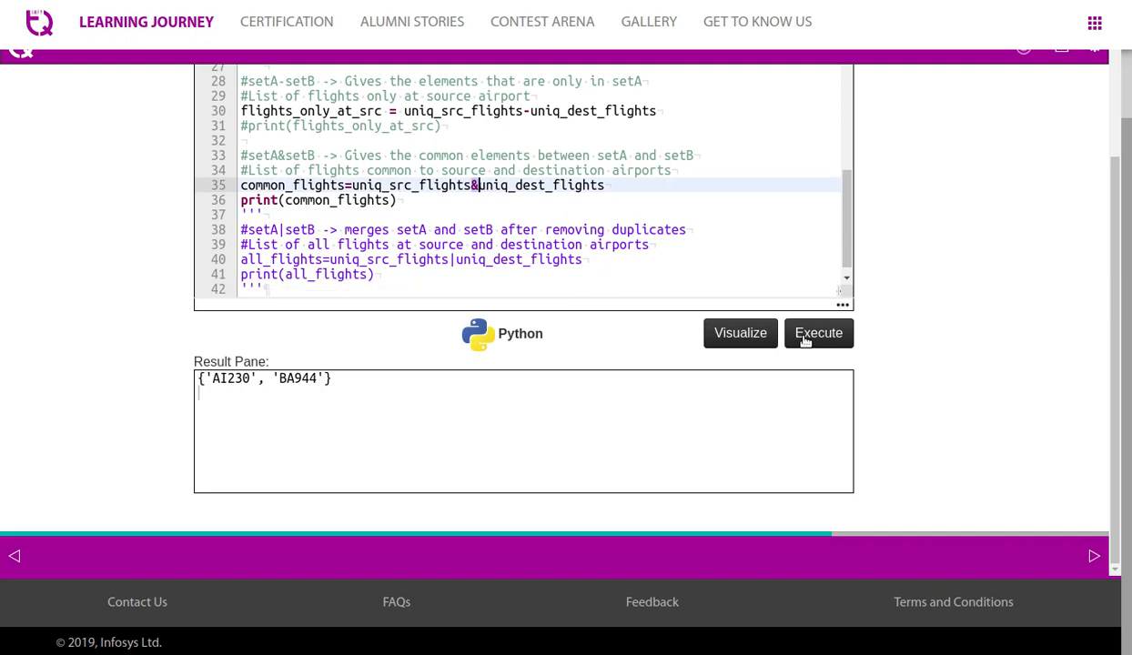
pyautogui.click(818, 332)
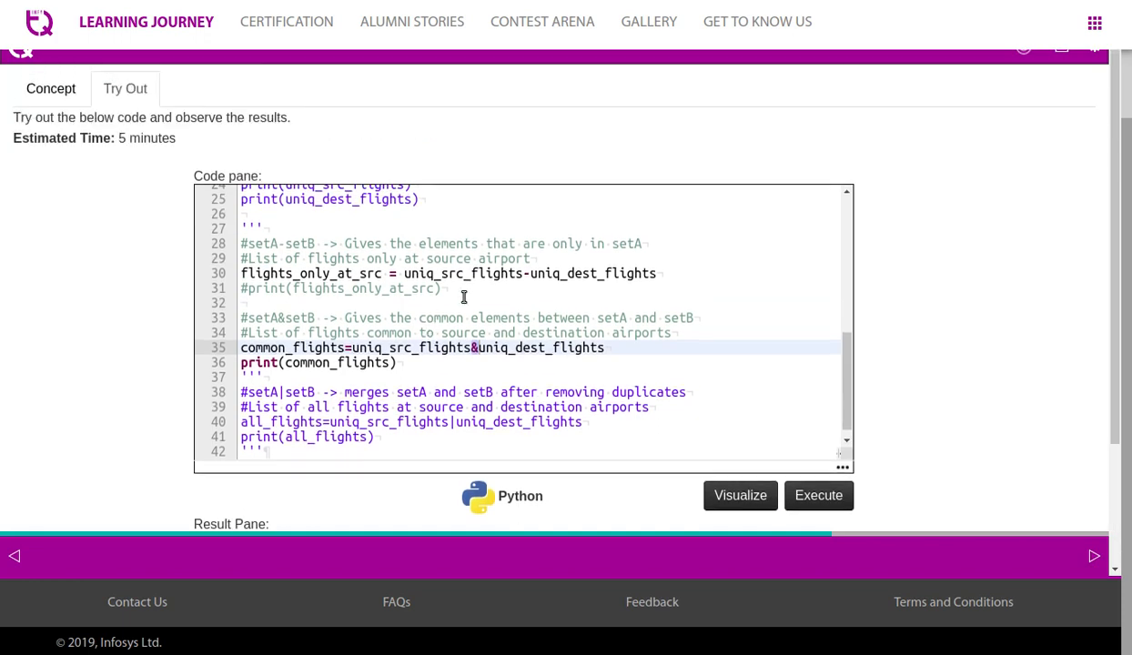
pyautogui.click(817, 495)
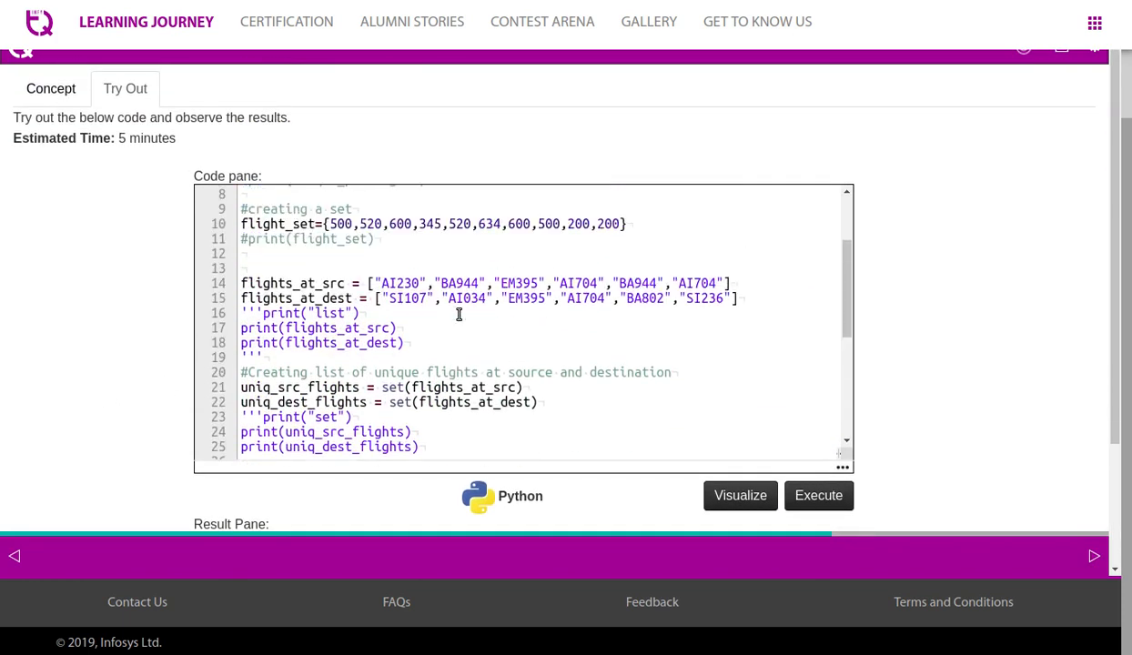
pyautogui.click(516, 283)
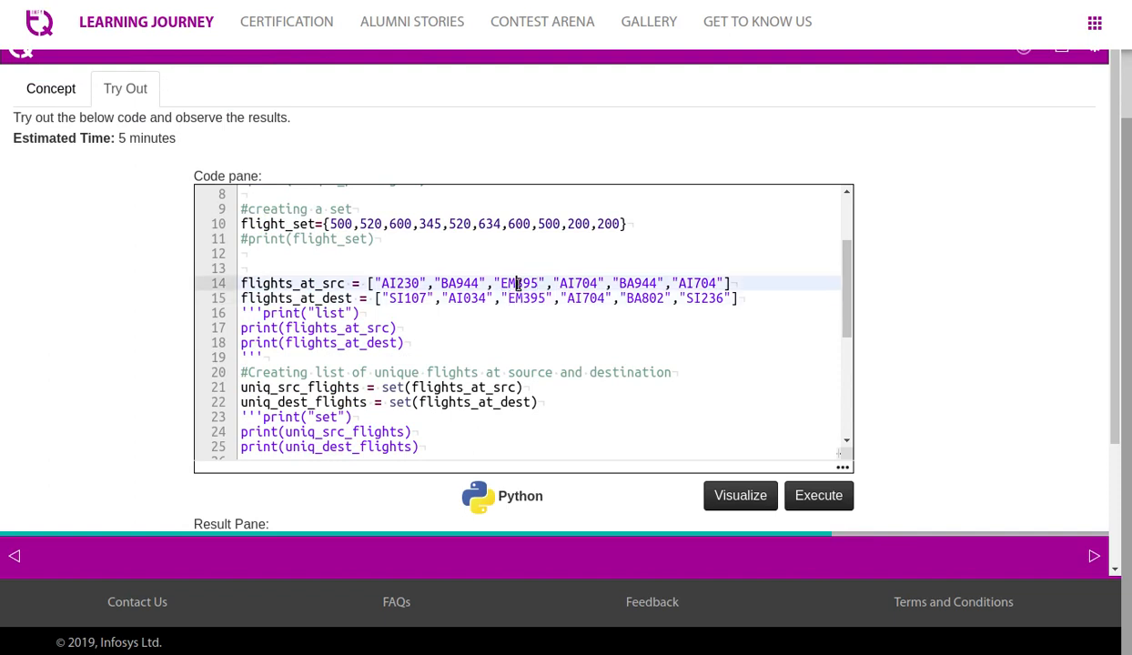
pyautogui.doubleClick(520, 283)
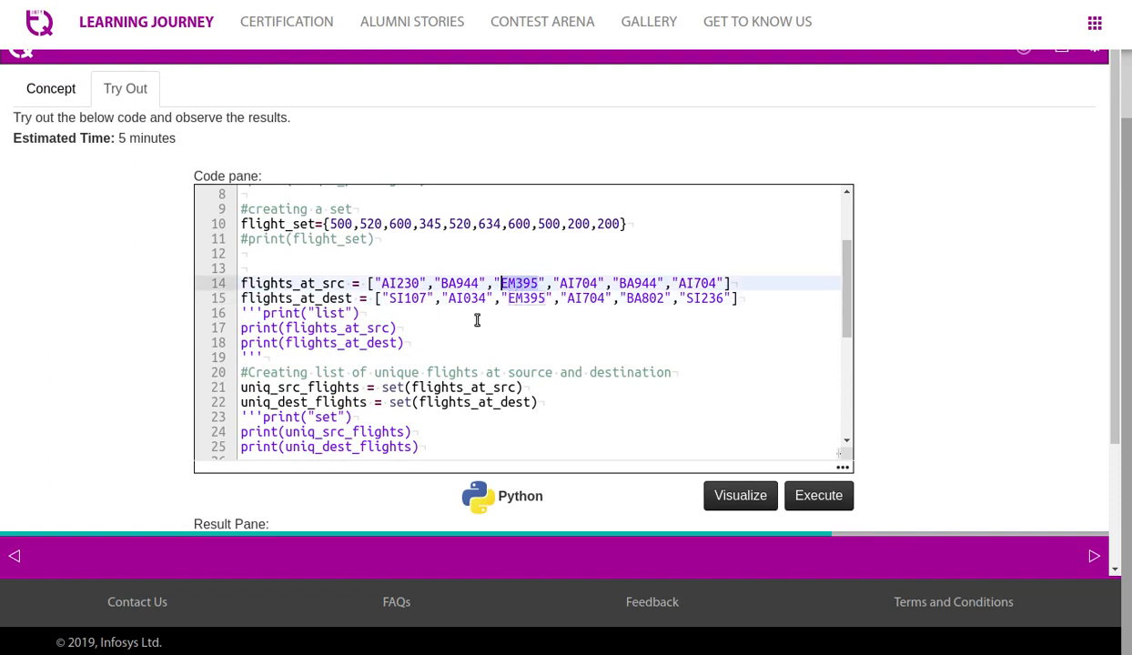
pyautogui.click(817, 495)
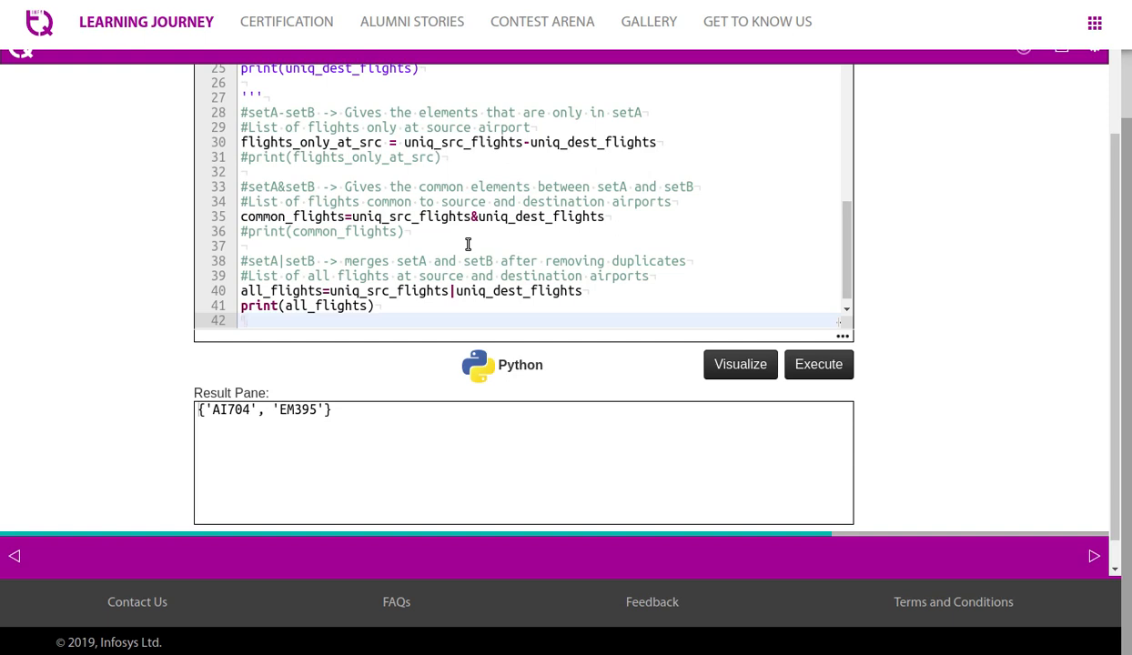
pyautogui.moveTo(443, 281)
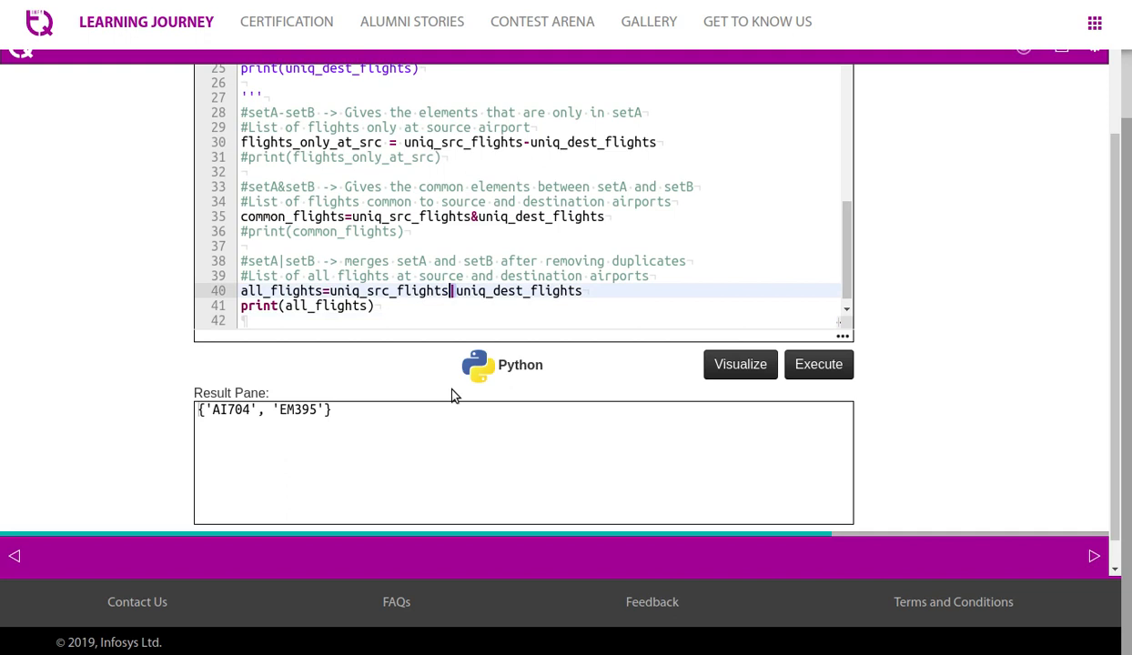
pyautogui.moveTo(501, 389)
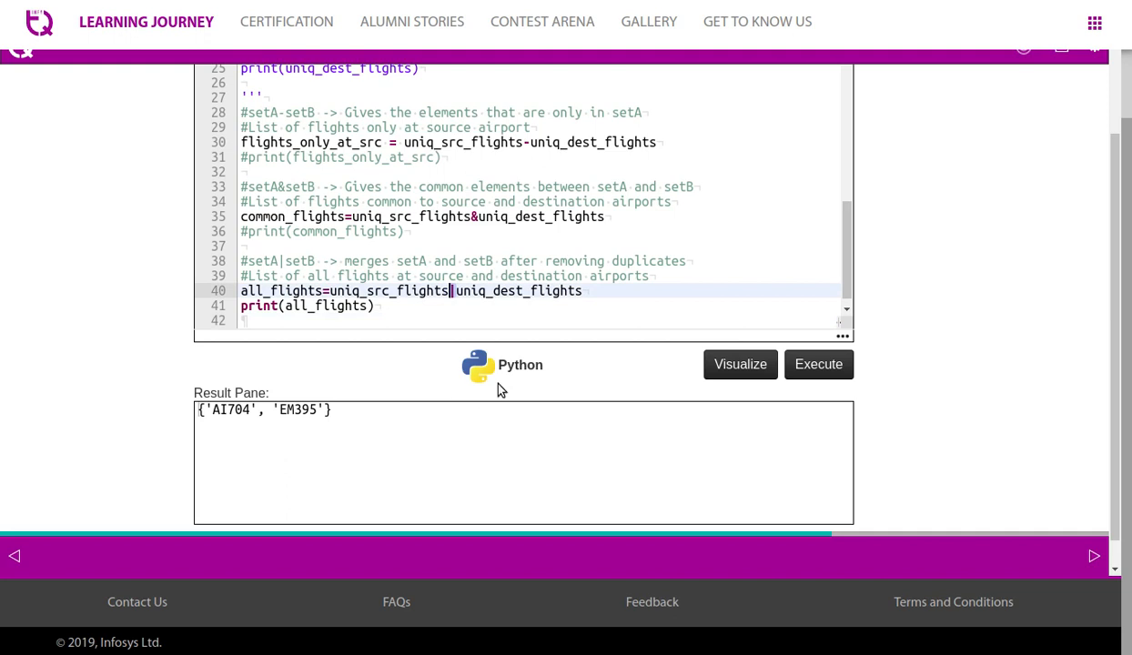
# Run print(all_flights) to list the eight unique flights from both airports.
pyautogui.click(818, 364)
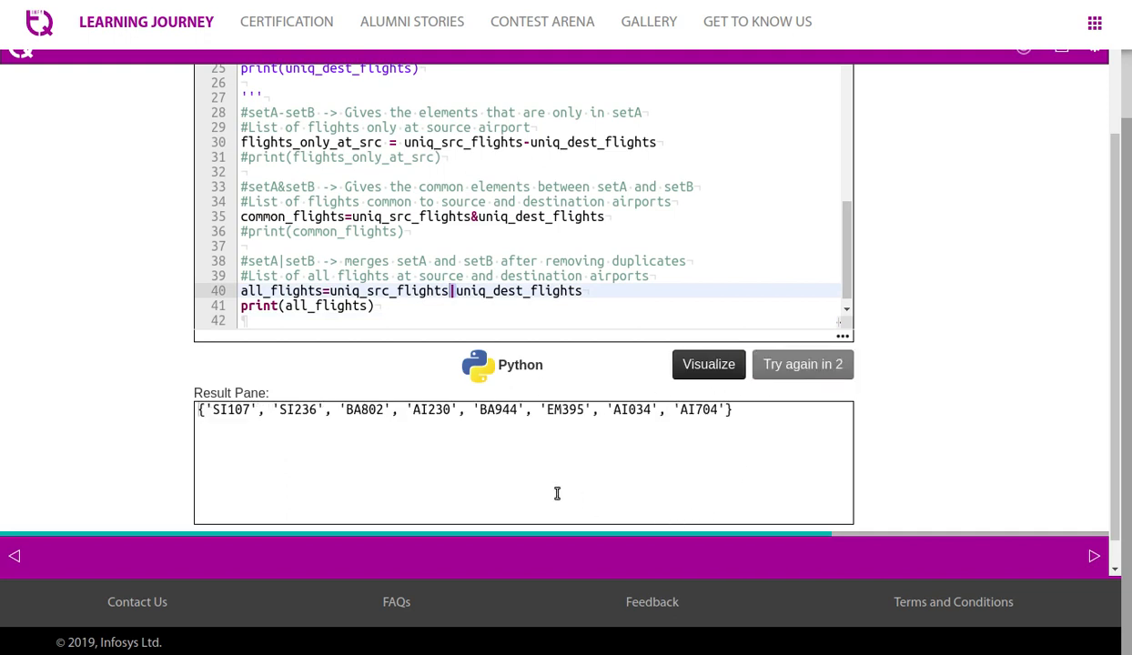